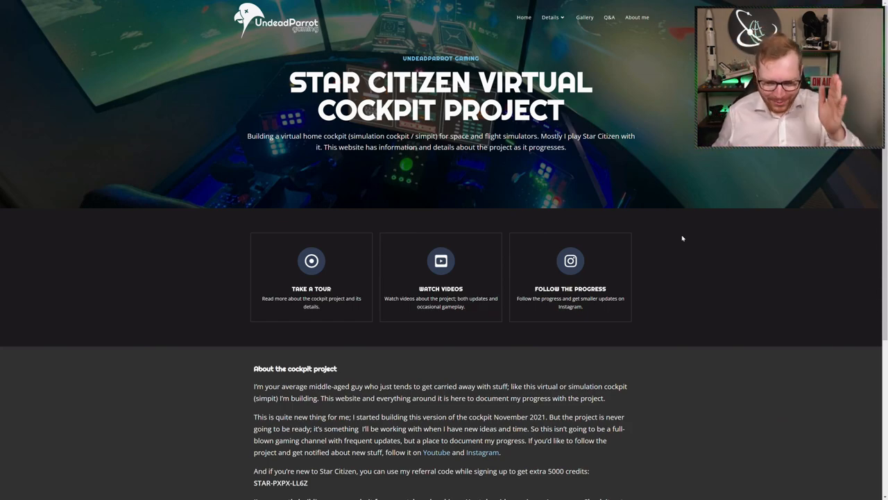
pyautogui.moveTo(460, 167)
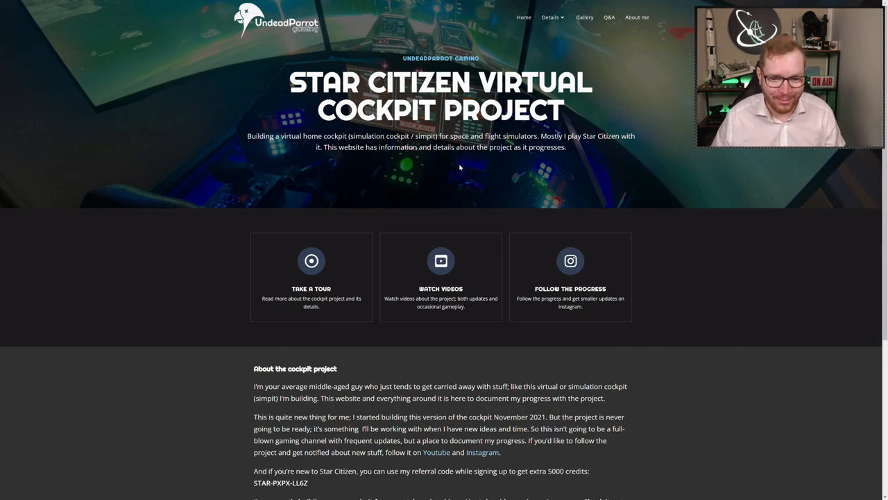
pyautogui.scroll(-3)
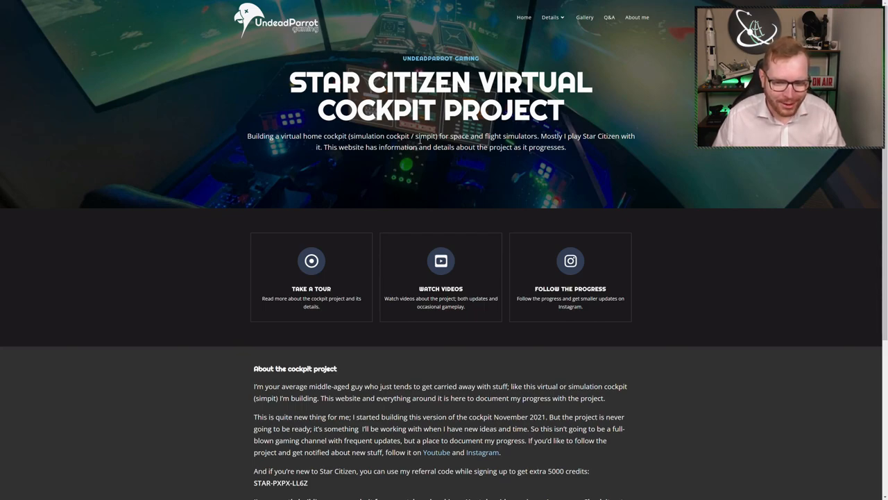
pyautogui.moveTo(570, 152)
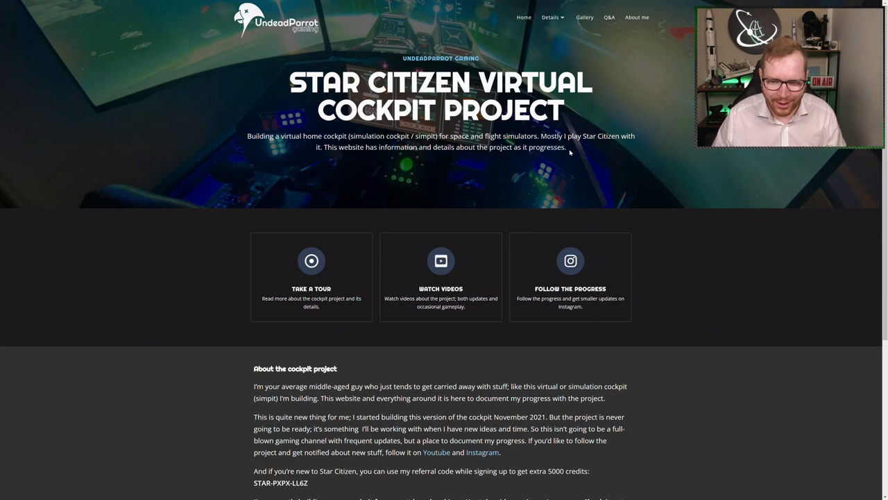
pyautogui.moveTo(333, 163)
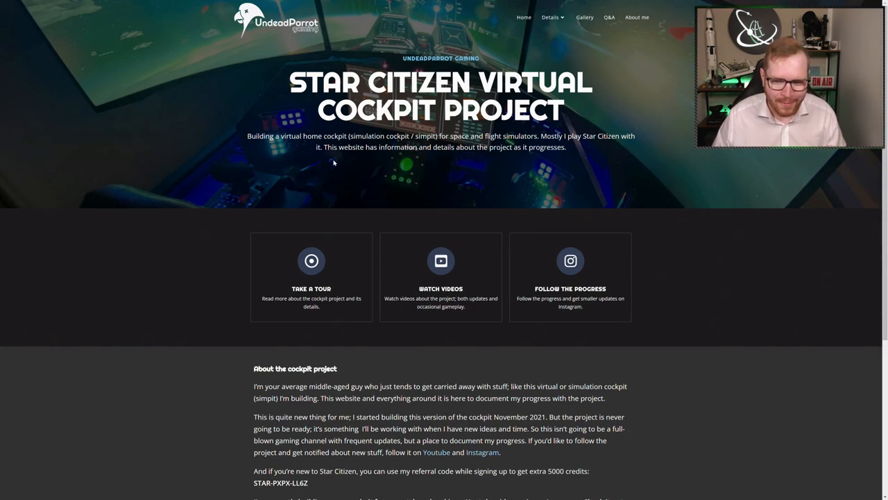
pyautogui.moveTo(495, 156)
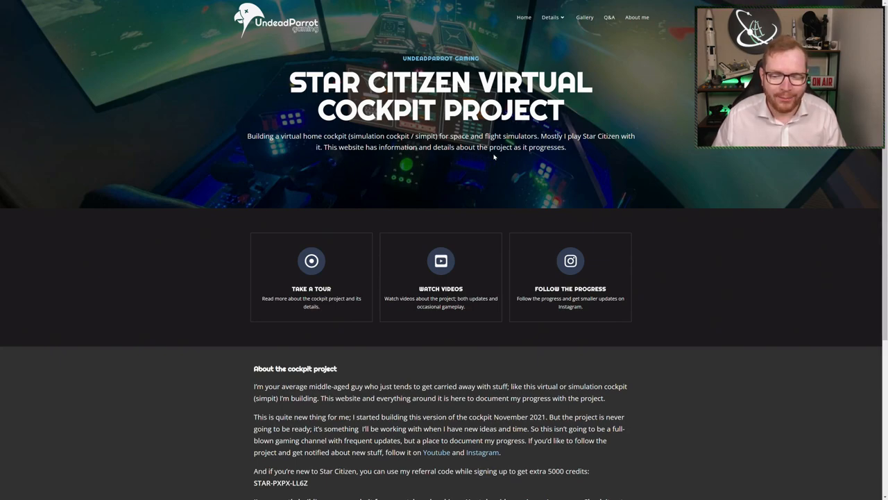
pyautogui.scroll(-3)
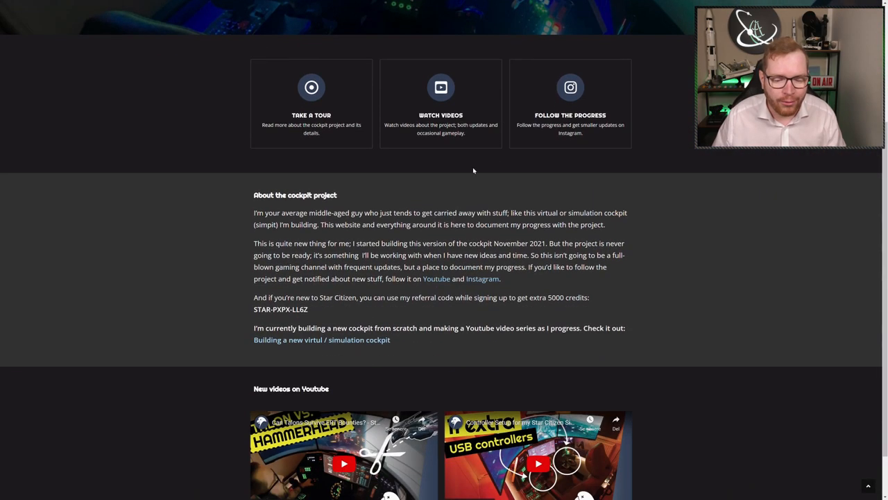
pyautogui.scroll(-3)
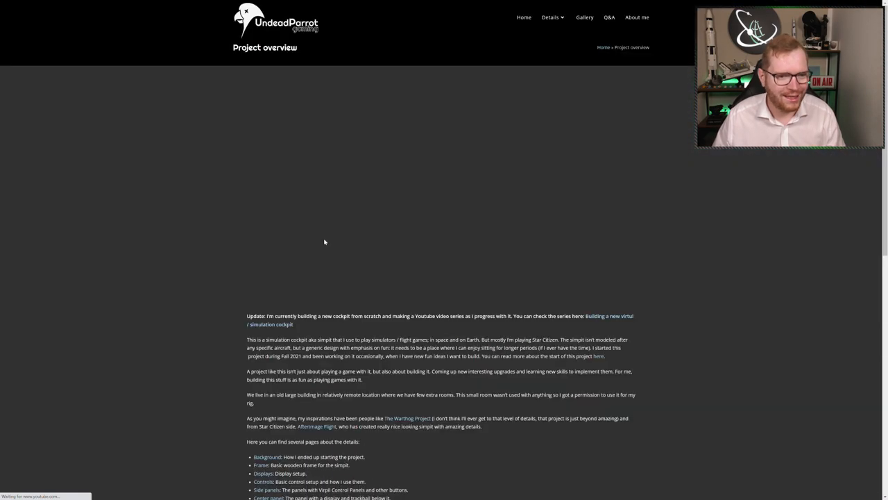
pyautogui.scroll(-3)
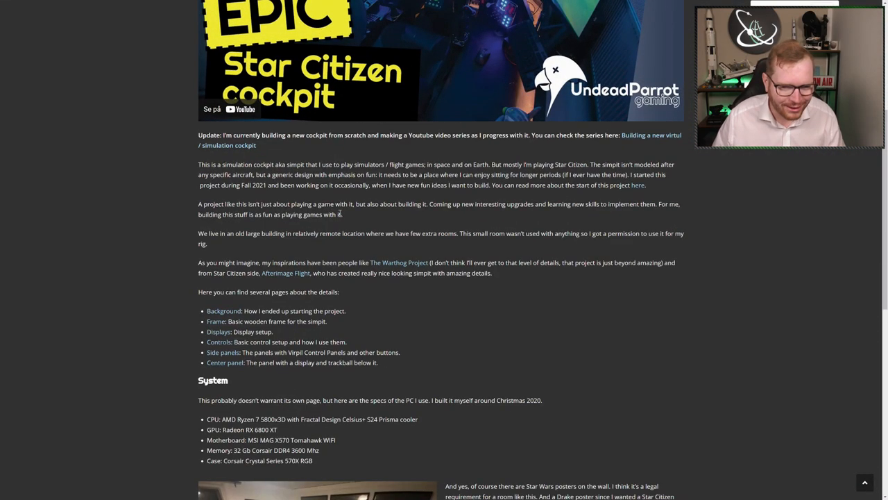
pyautogui.scroll(-3)
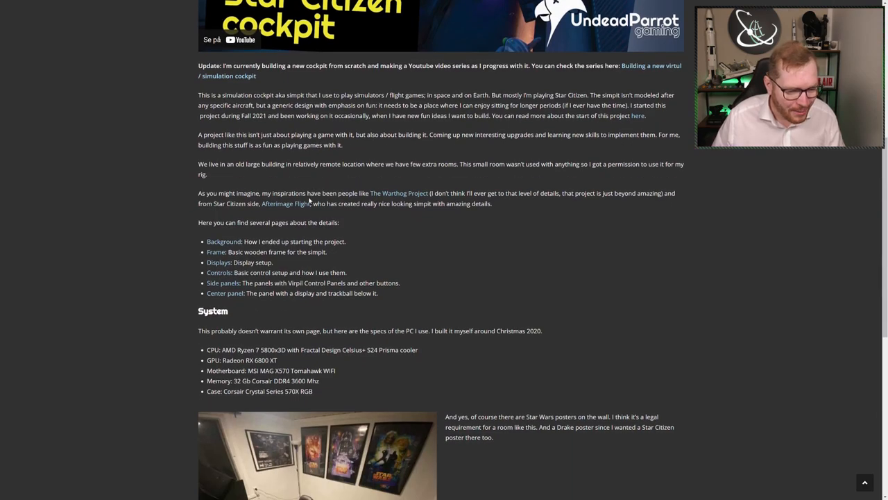
pyautogui.scroll(-3)
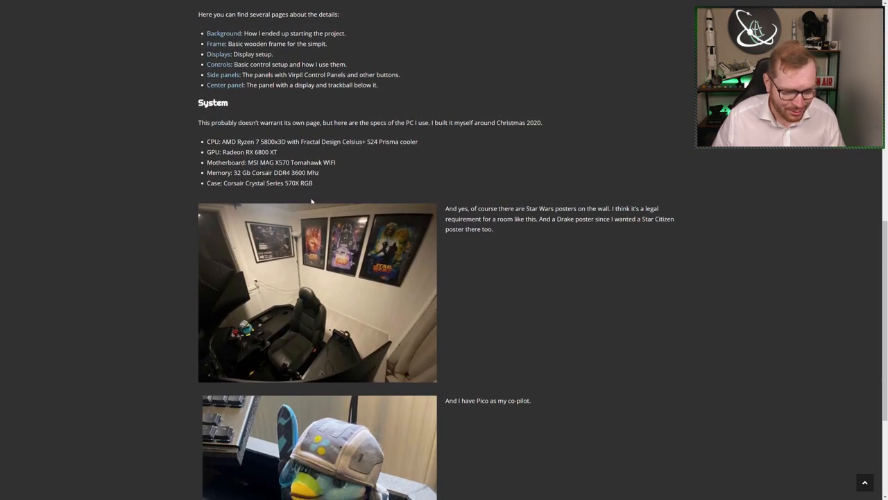
pyautogui.scroll(3)
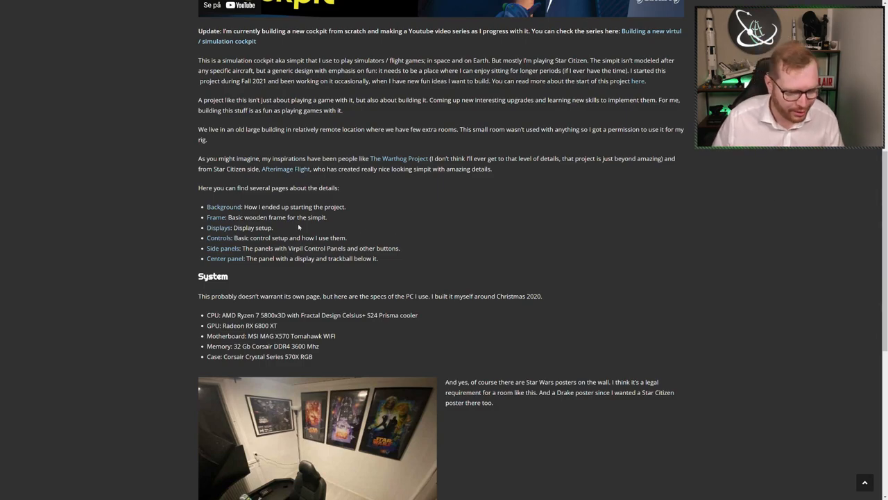
pyautogui.scroll(-3)
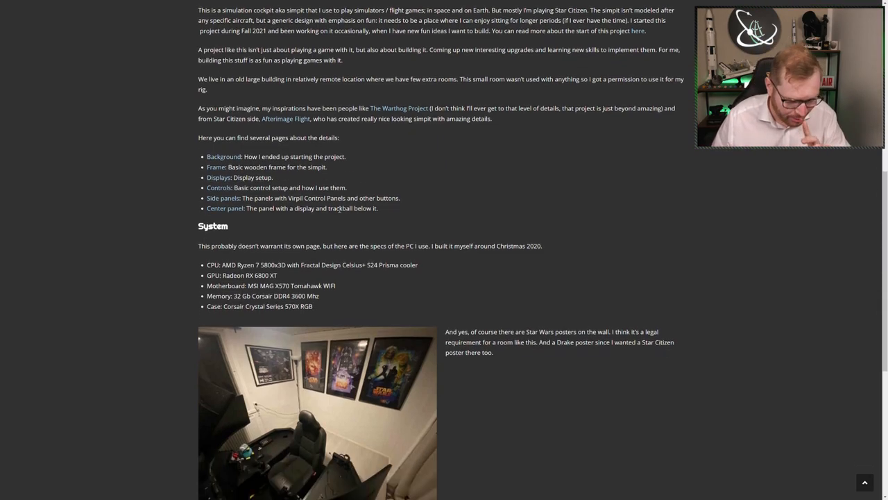
pyautogui.scroll(-3)
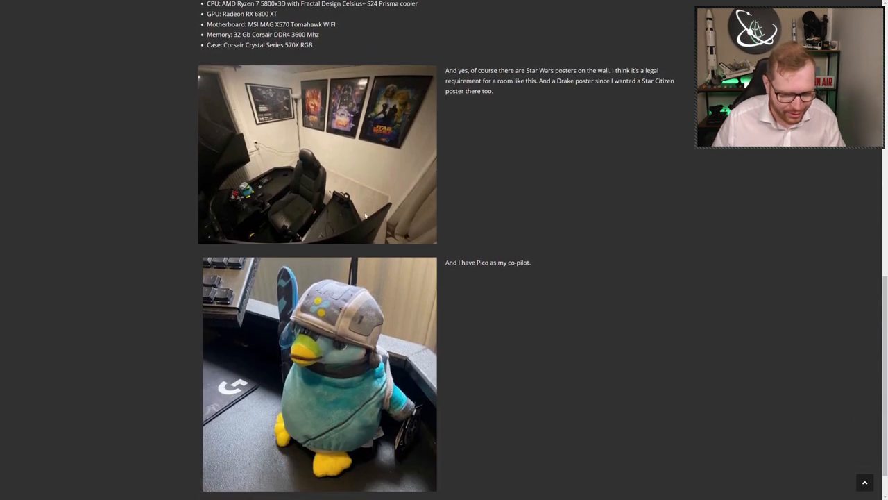
pyautogui.scroll(-3)
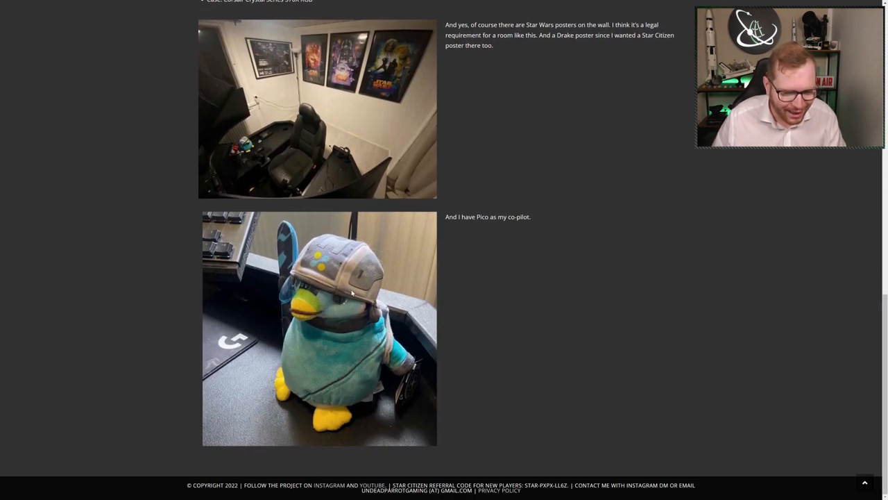